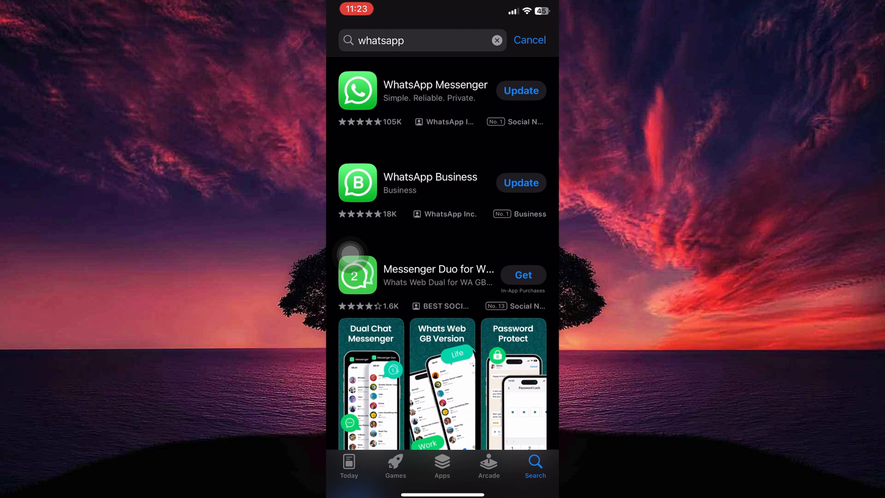
Leave the App Store via the AssistiveTouch menu's Home option
left_click(520, 91)
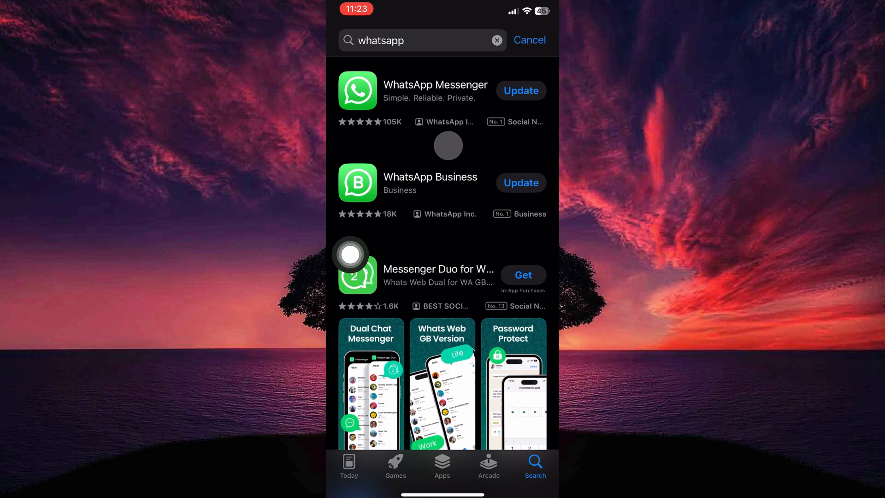
left_click(349, 254)
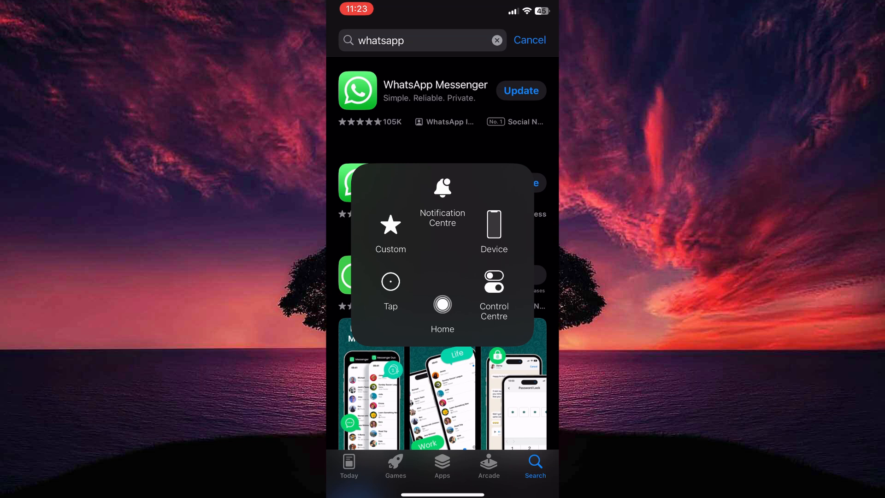
left_click(442, 304)
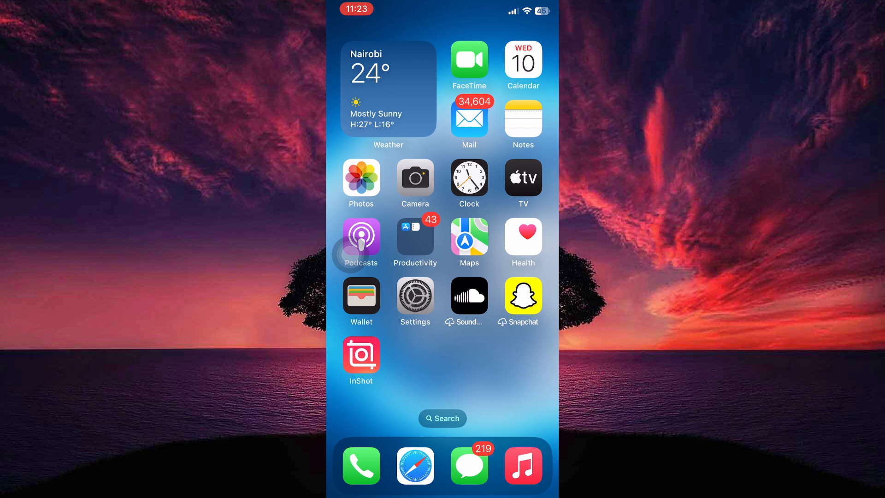
Open Settings and go to General to reach Software Update
left_click(415, 297)
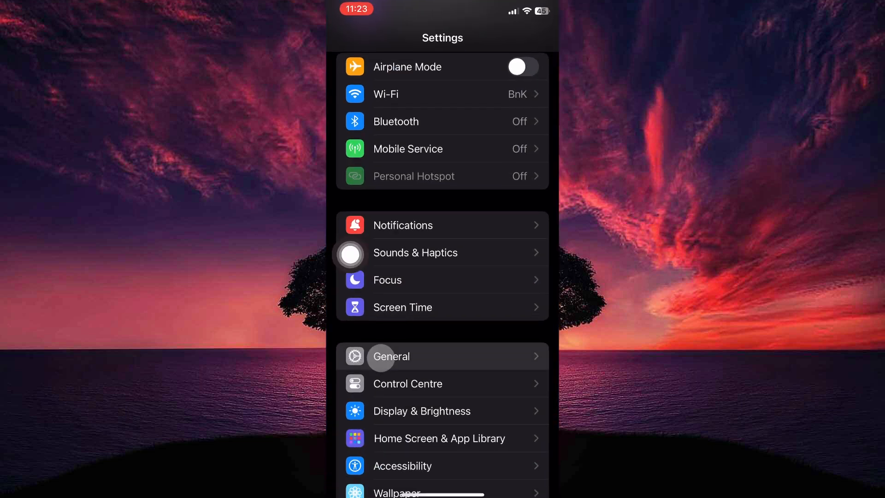
left_click(390, 356)
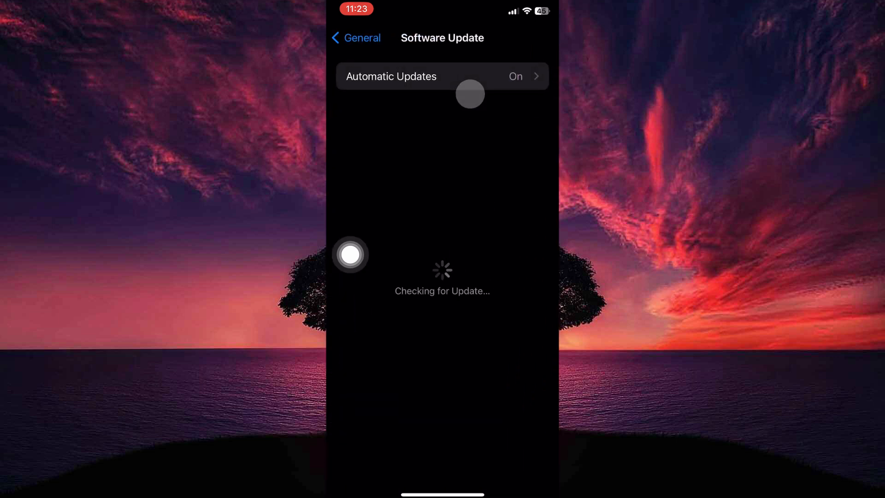